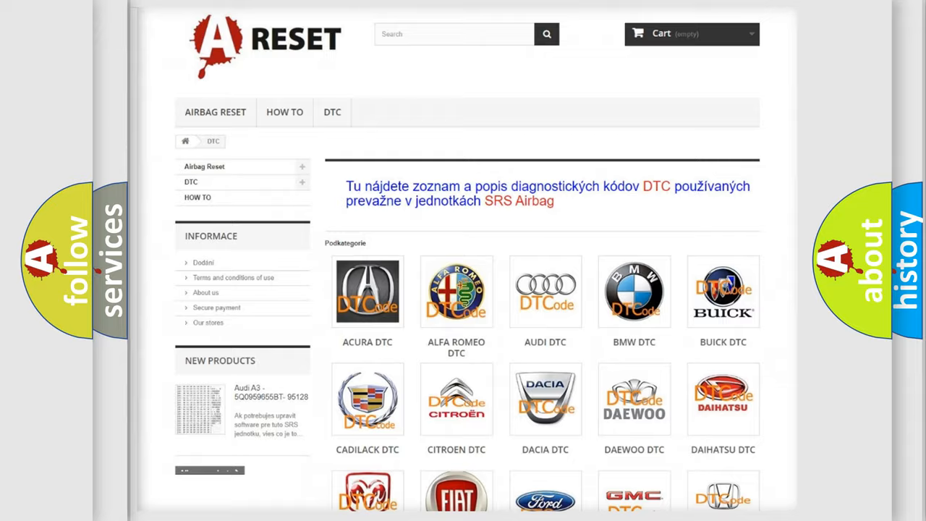
# - Scroll down the car makes list to reach the Jeep DTC codes page
pyautogui.scroll(-3)
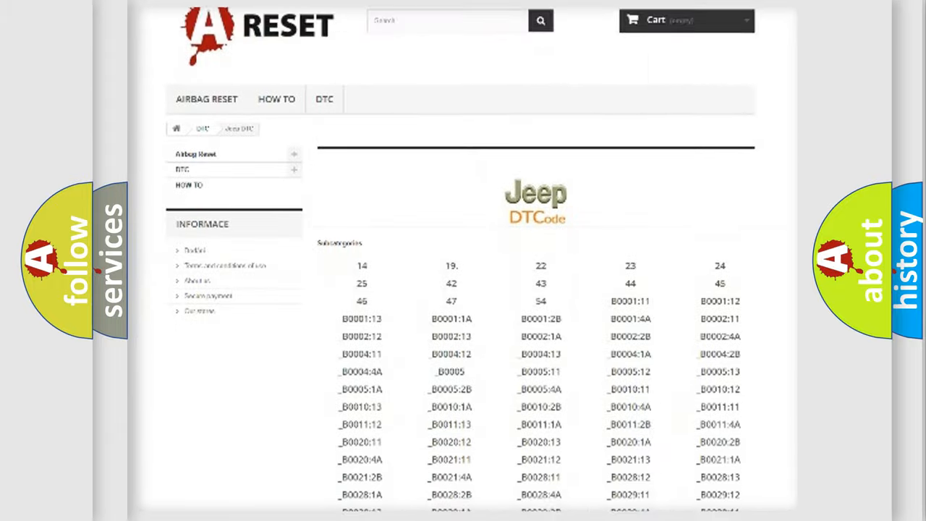
pyautogui.scroll(-3)
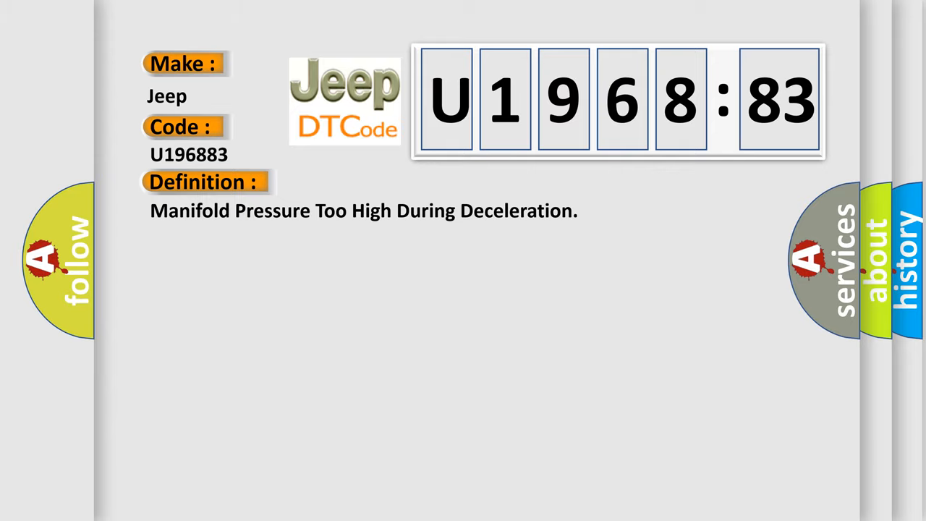
# - Advance to the description of Jeep U196883: differential pressure deviation above 1696rpm
pyautogui.click(377, 181)
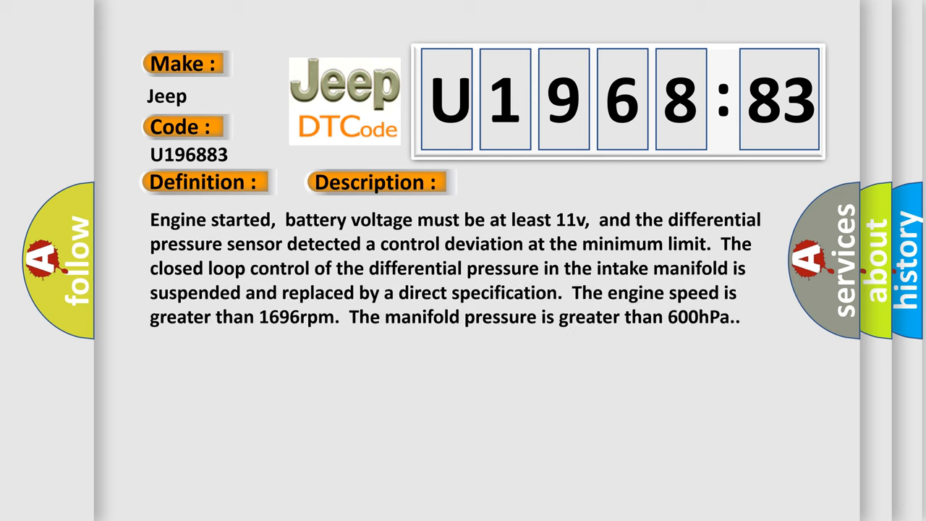